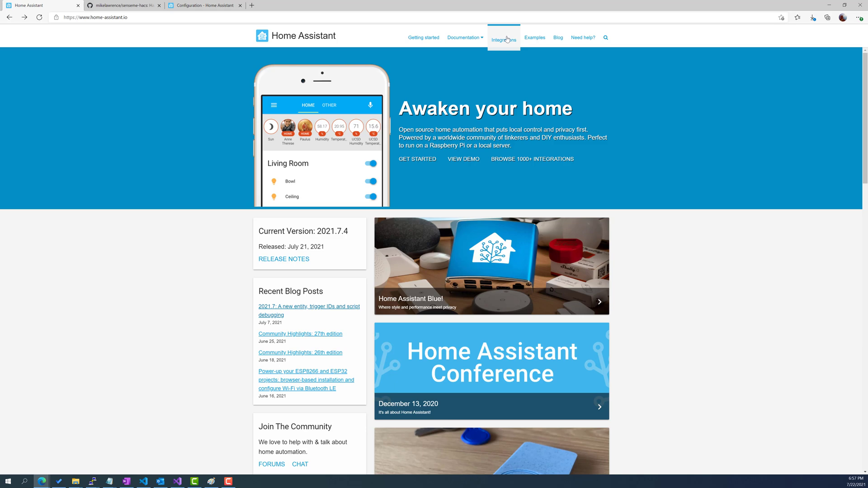
Browse the Switch-category integrations in the Home Assistant integrations directory to the end.
click(503, 37)
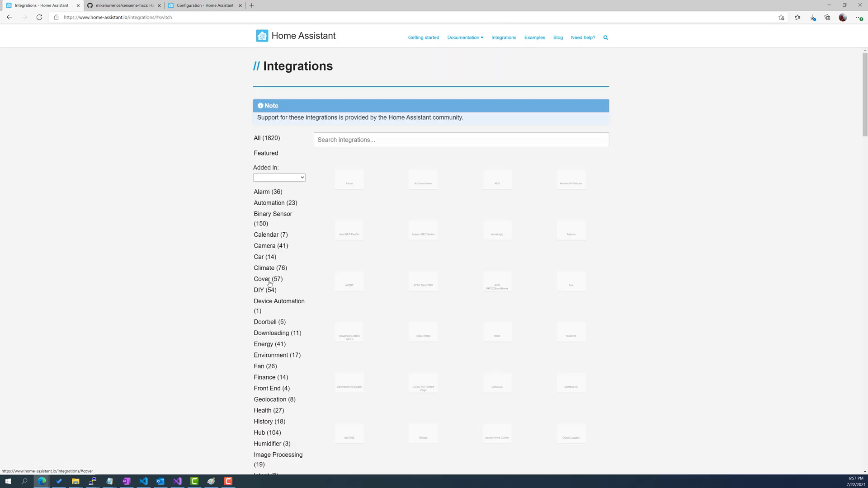
scroll(down, 3)
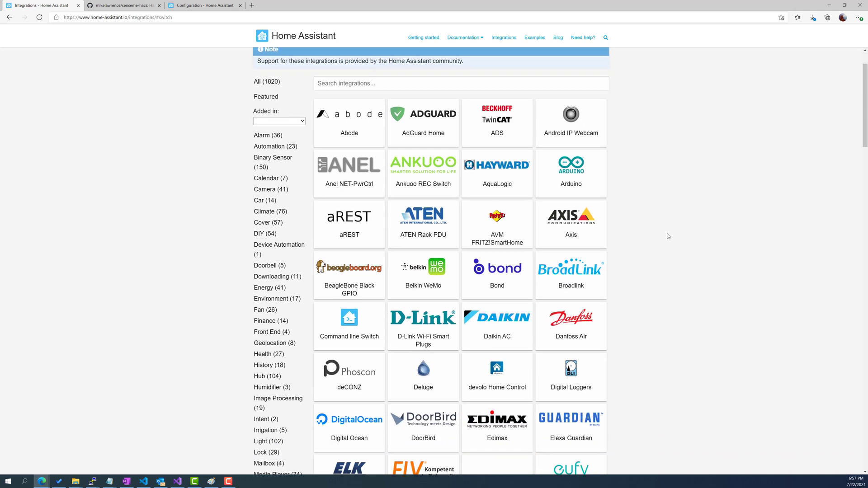
scroll(down, 3)
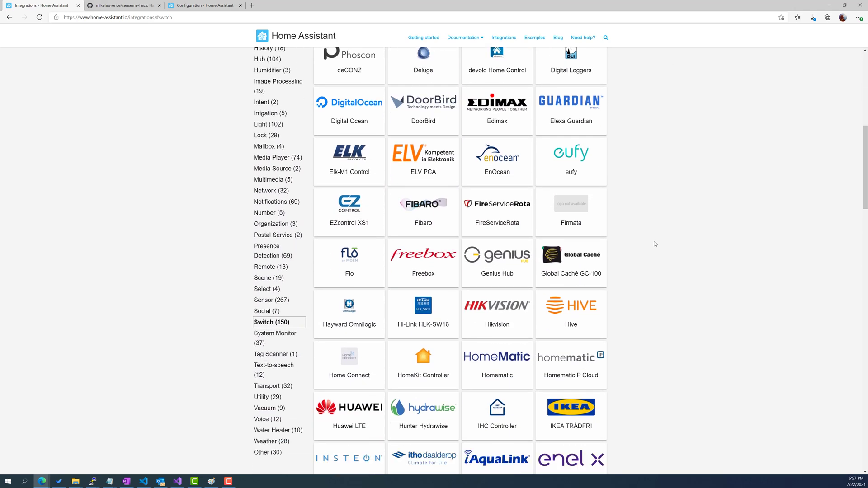
scroll(down, 3)
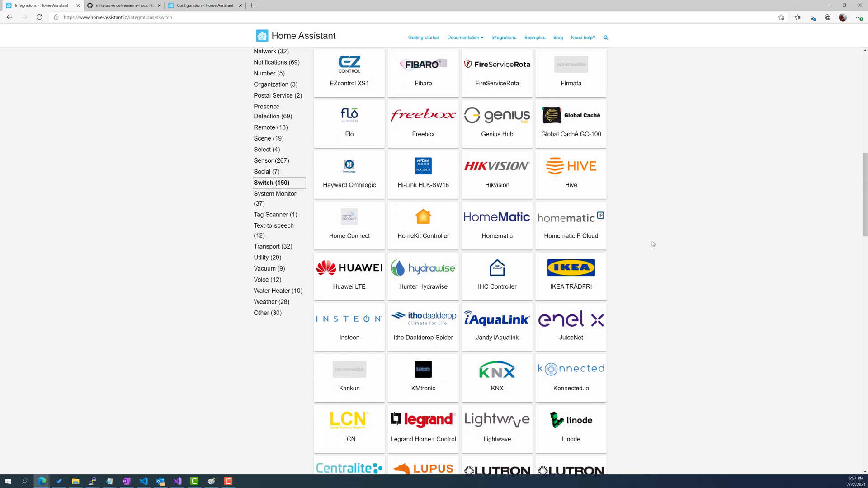
scroll(down, 3)
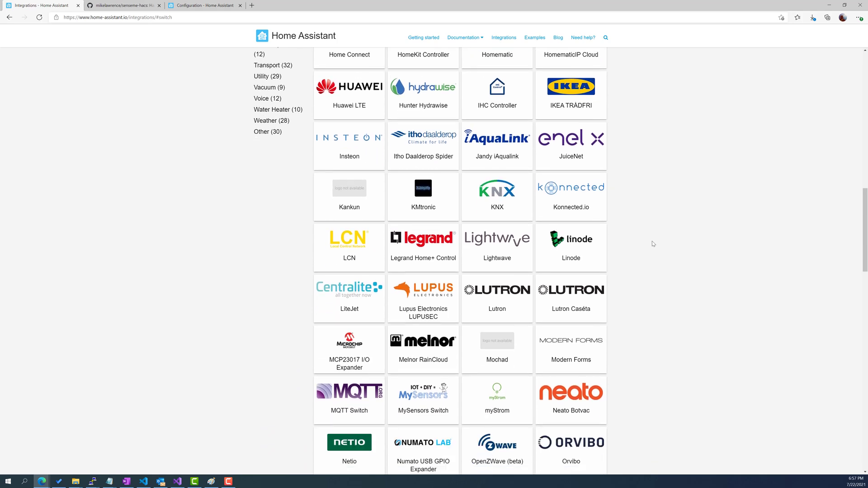
scroll(down, 3)
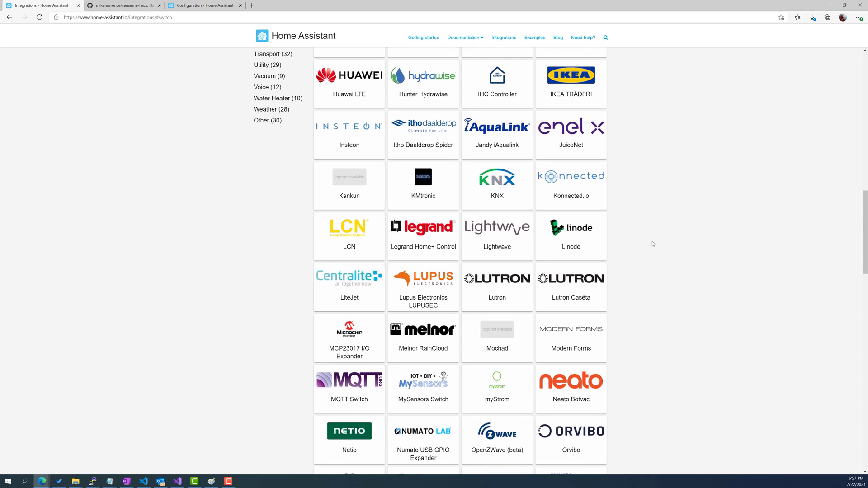
scroll(down, 3)
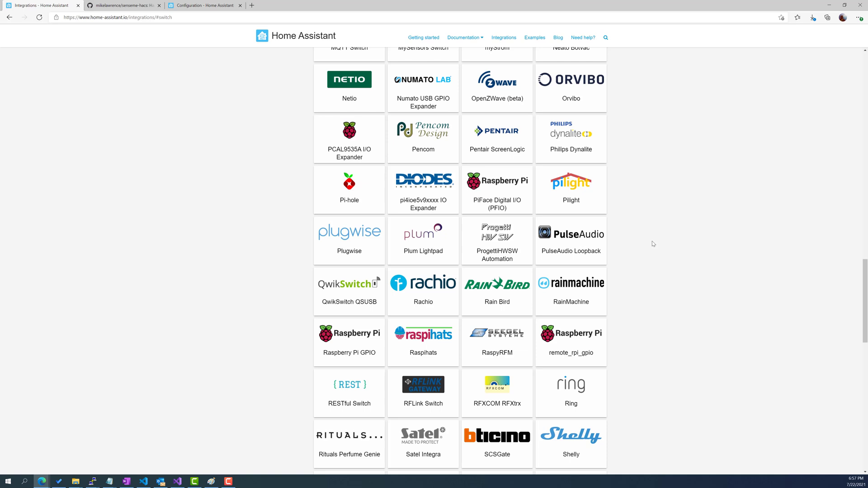
scroll(down, 3)
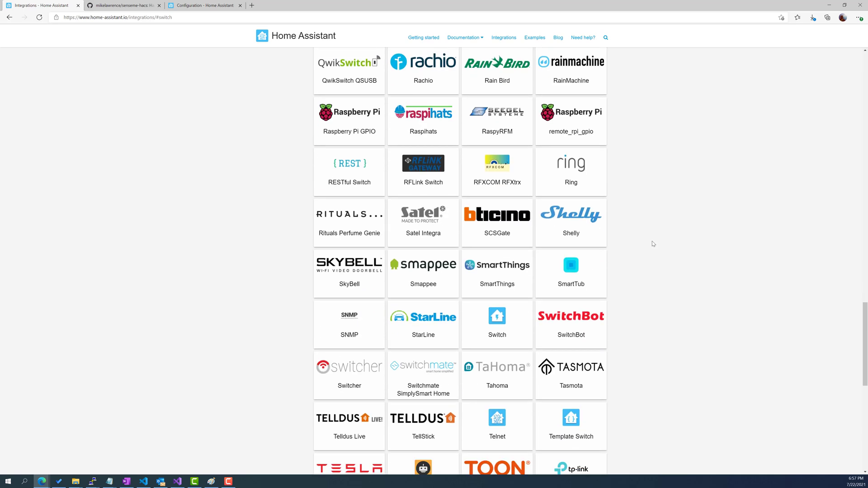
scroll(down, 3)
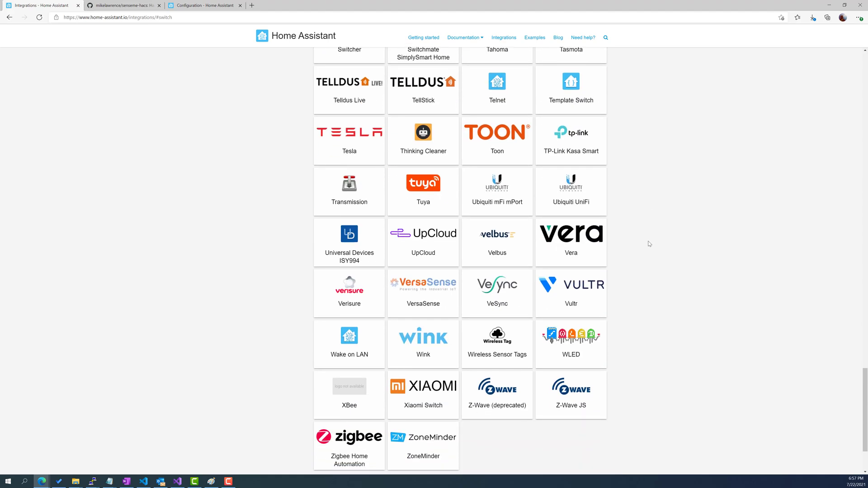
scroll(down, 3)
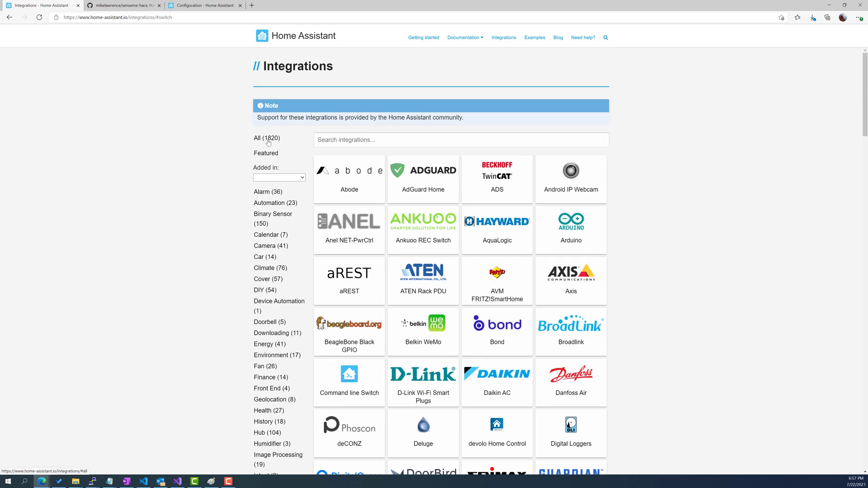
mouse_move(158, 136)
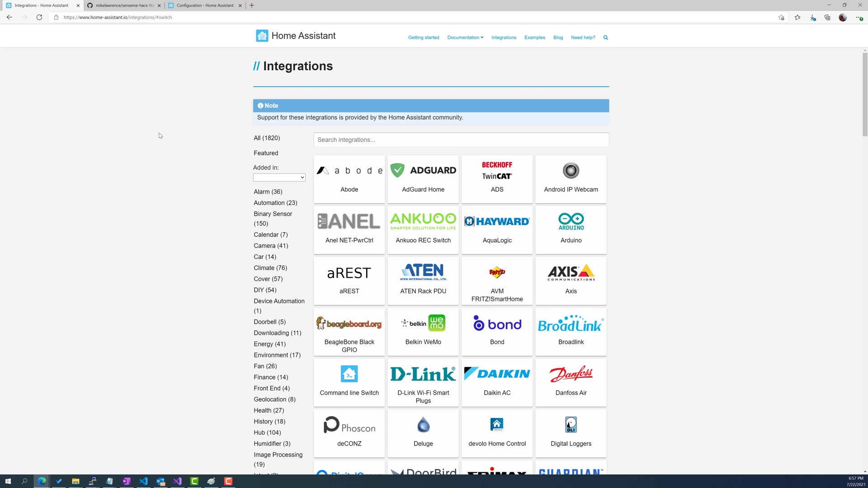
mouse_move(144, 135)
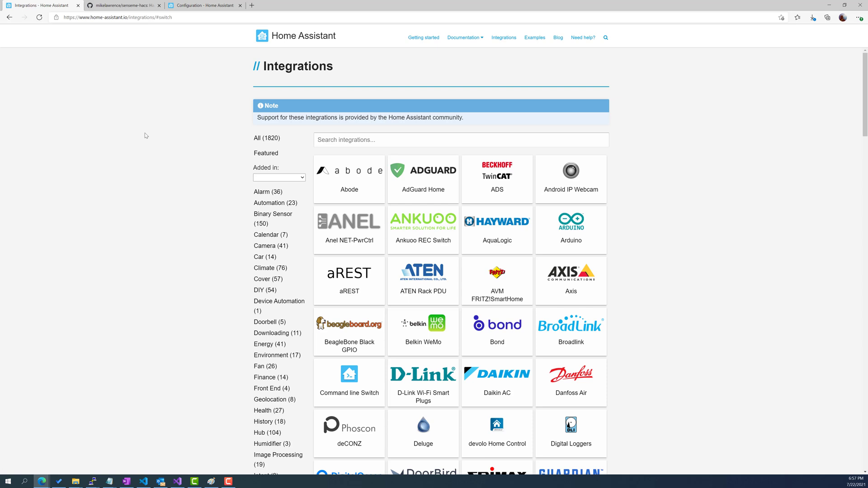
Read the senseme-hacs README through its HACS installation heading, then return to Home Assistant Configuration.
click(121, 5)
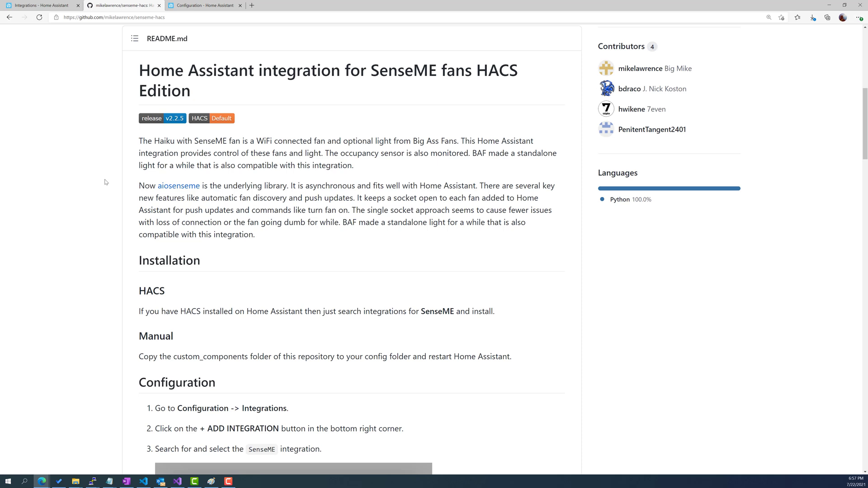
mouse_move(46, 197)
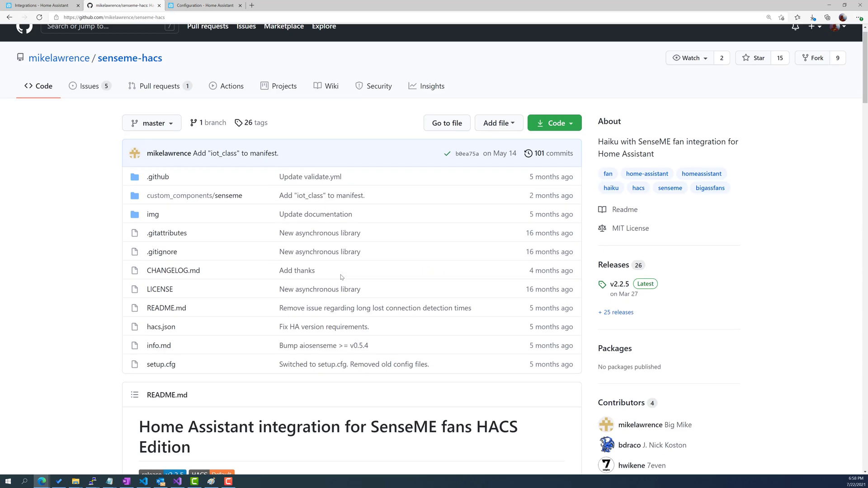
scroll(down, 3)
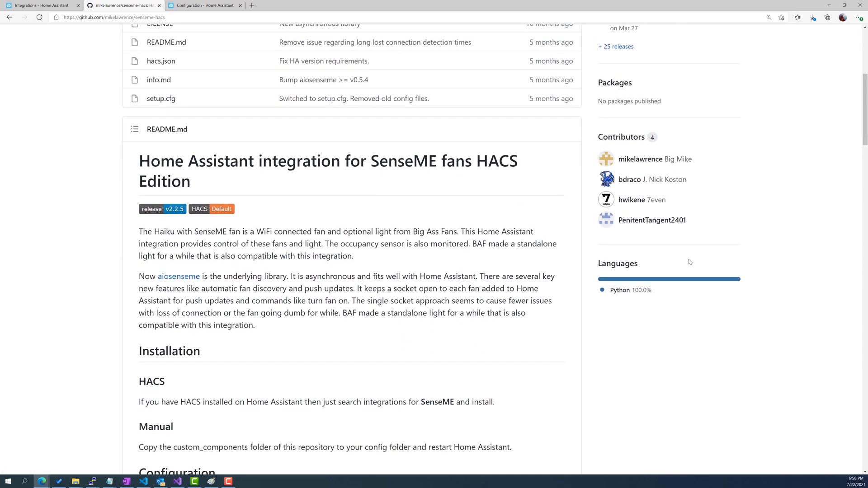
mouse_move(727, 240)
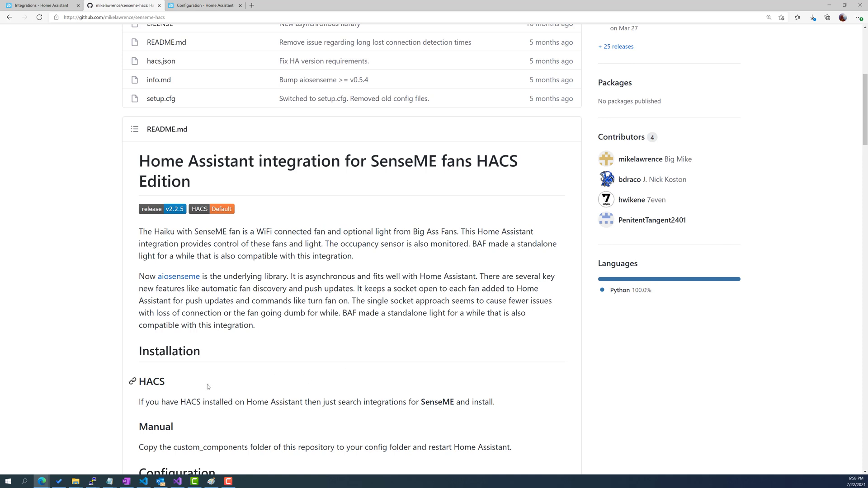
double_click(150, 381)
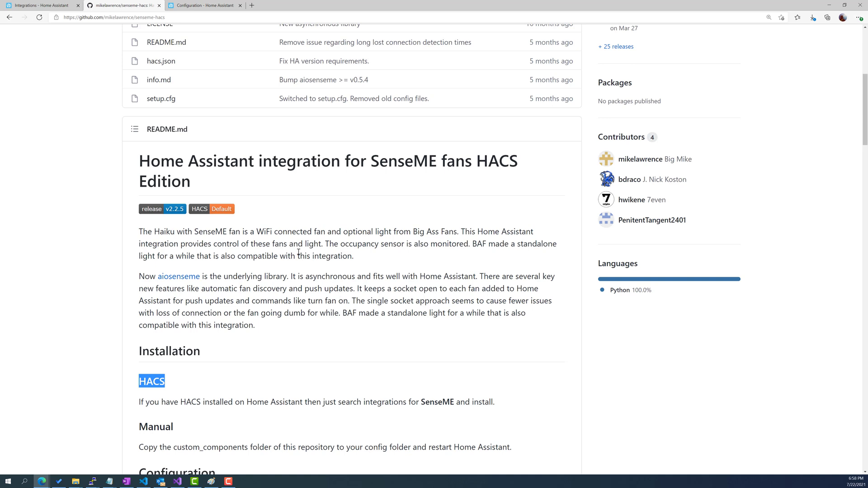
click(204, 5)
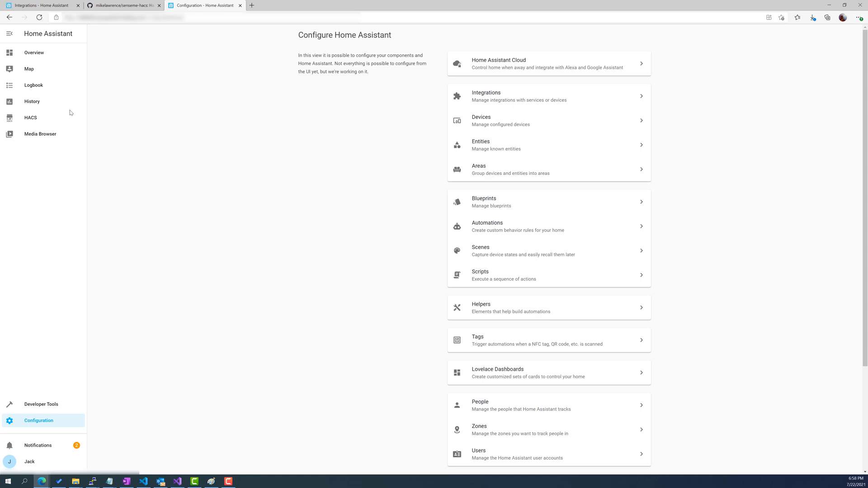
Search the HACS integrations store for 'senseme' to show the SenseME fan integration.
click(31, 117)
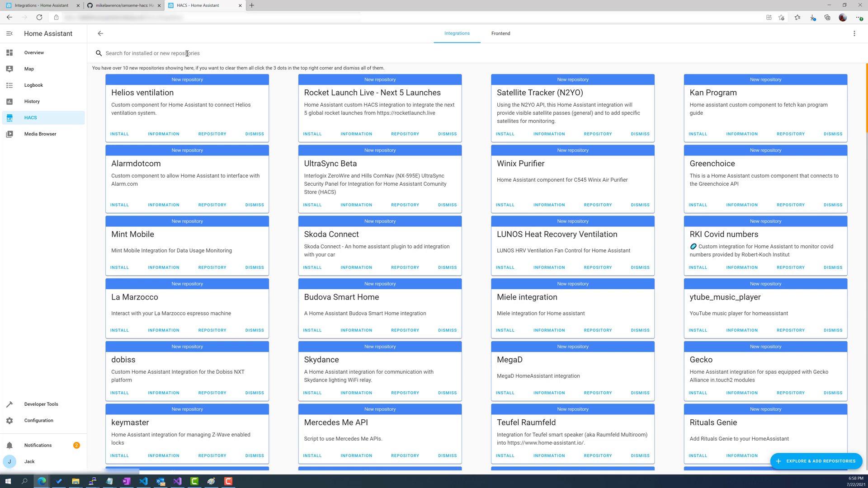
text(senseme)
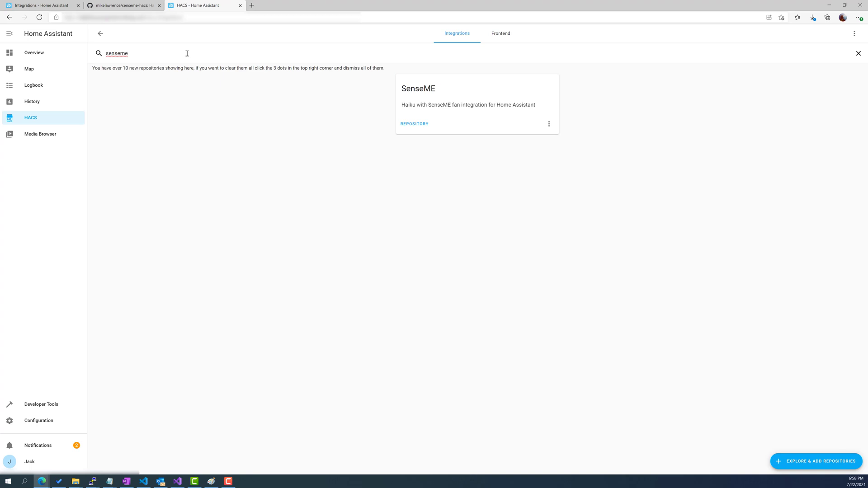
mouse_move(604, 185)
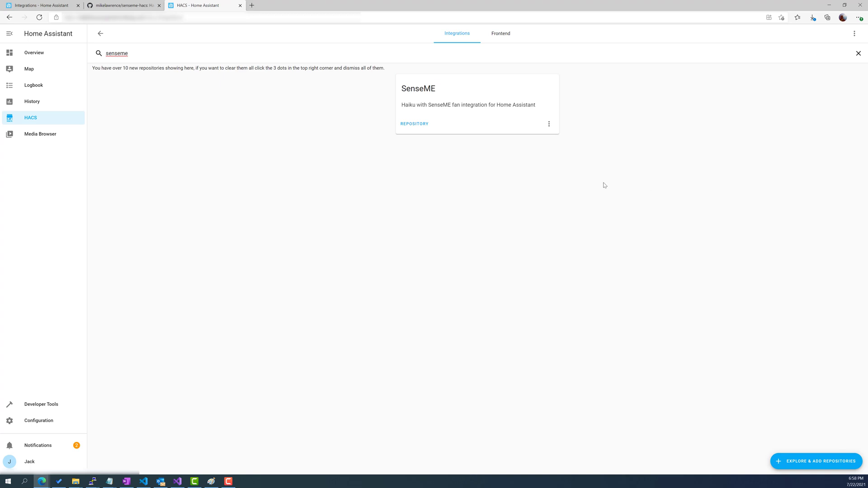
mouse_move(575, 174)
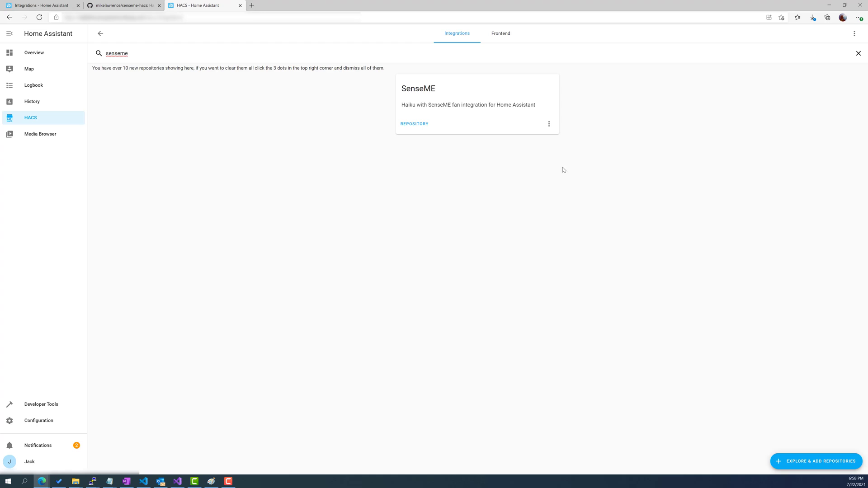
Read the SenseME repository information through its configuration steps and close it.
click(549, 124)
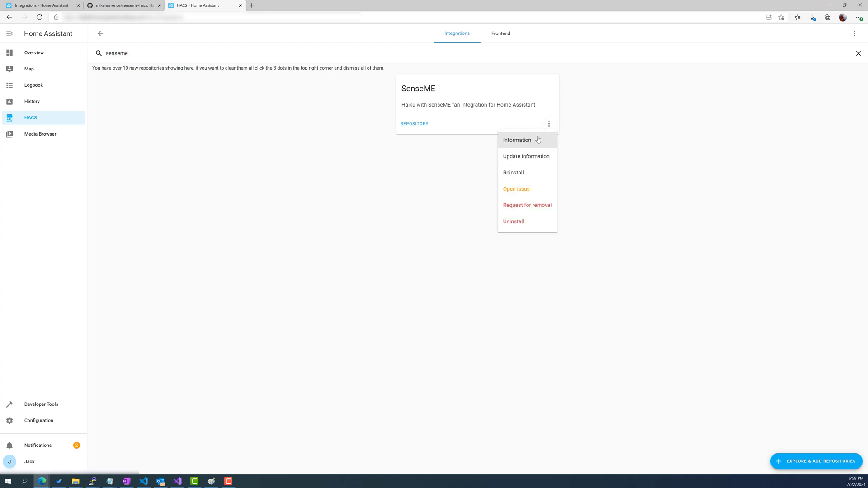
click(517, 140)
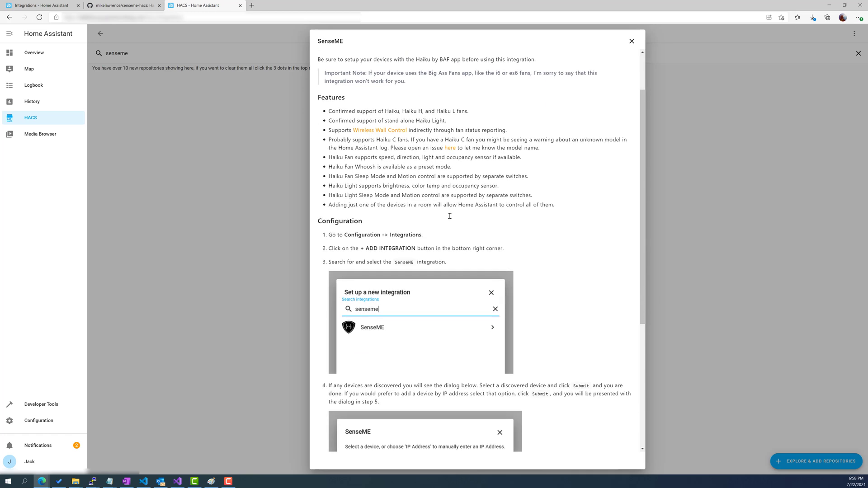
scroll(down, 3)
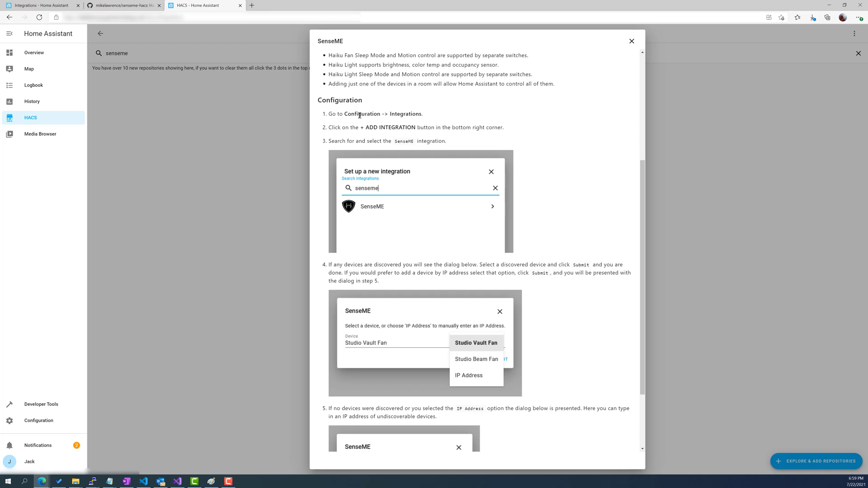
mouse_move(365, 179)
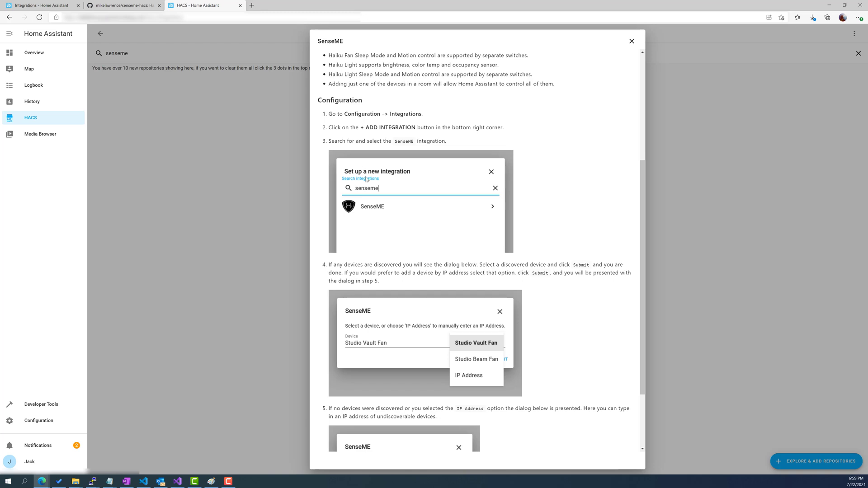
scroll(down, 3)
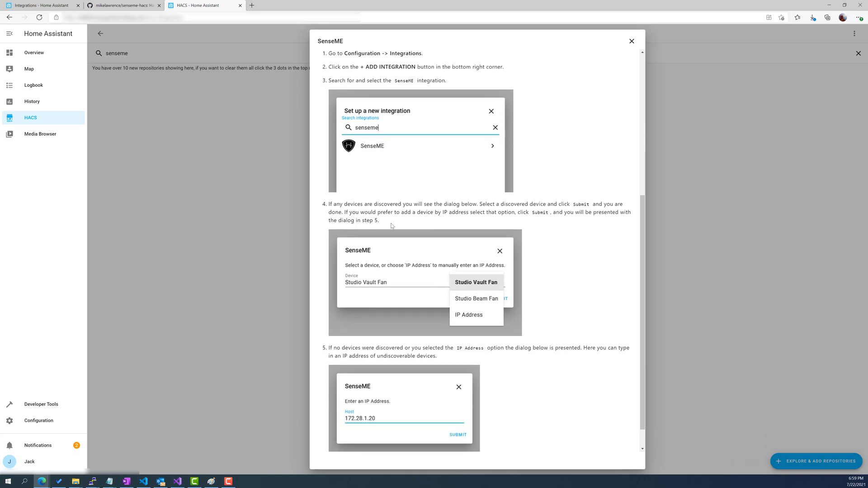
scroll(down, 3)
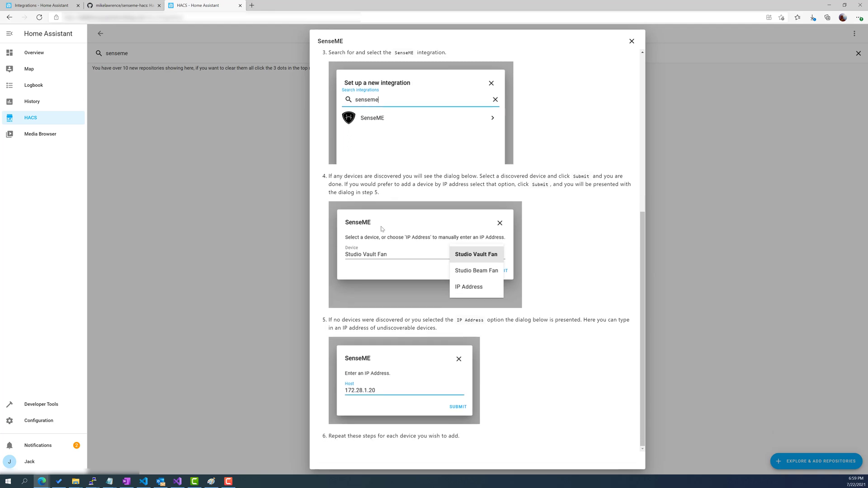
mouse_move(428, 321)
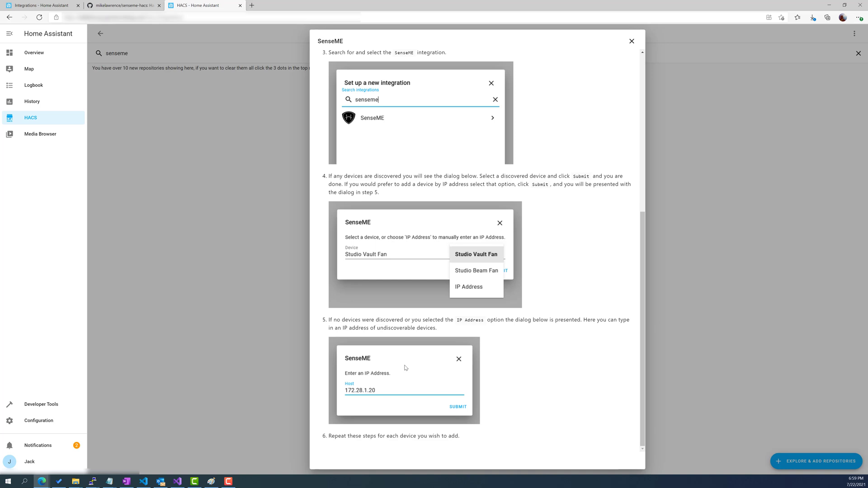
click(631, 41)
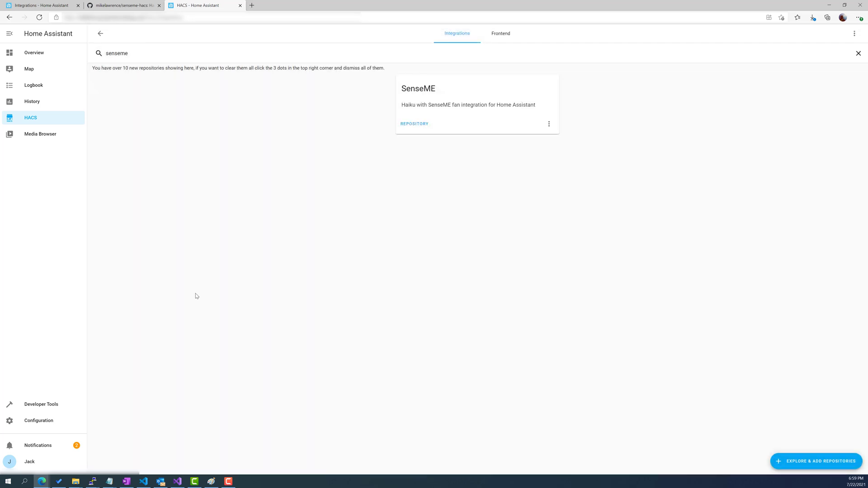
mouse_move(179, 307)
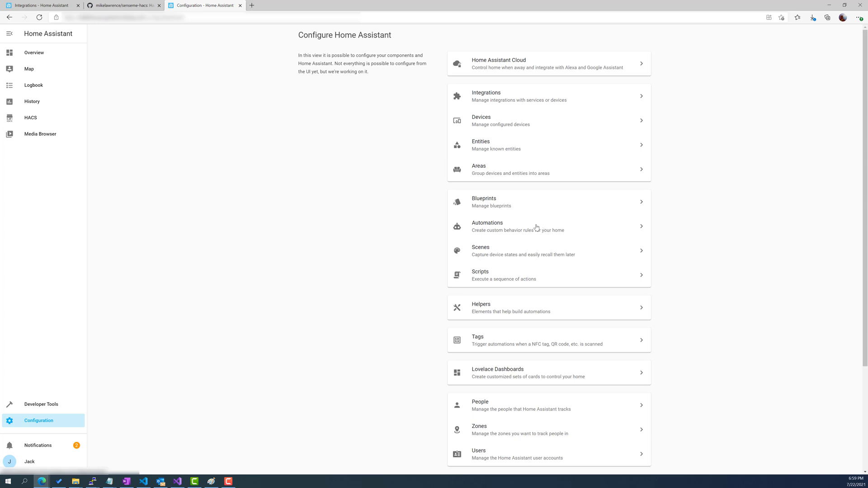
Show the automations list with the four existing Haiku fan automations.
click(487, 226)
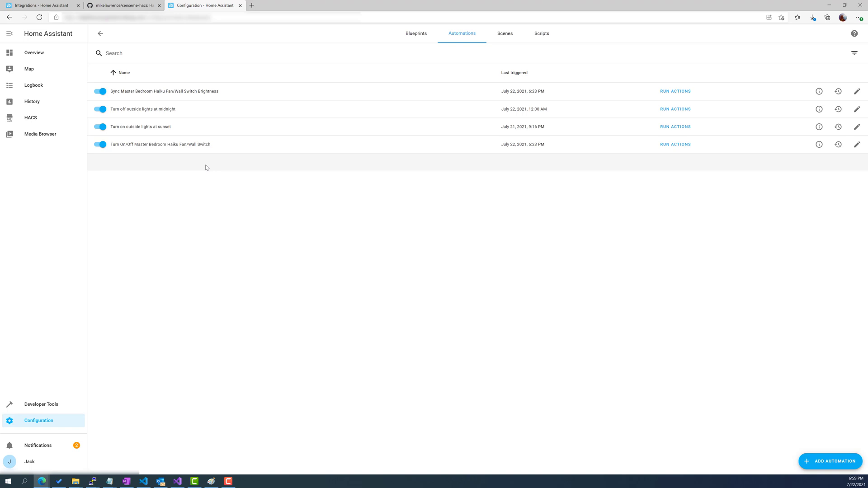
mouse_move(182, 152)
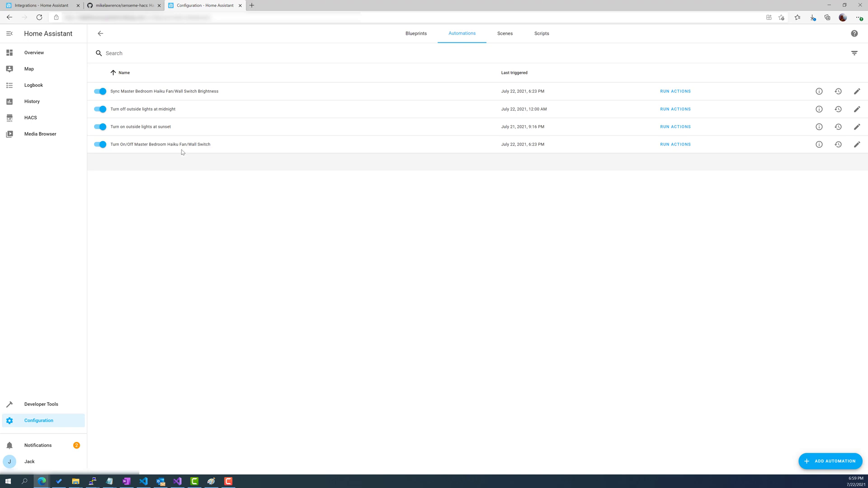
mouse_move(228, 149)
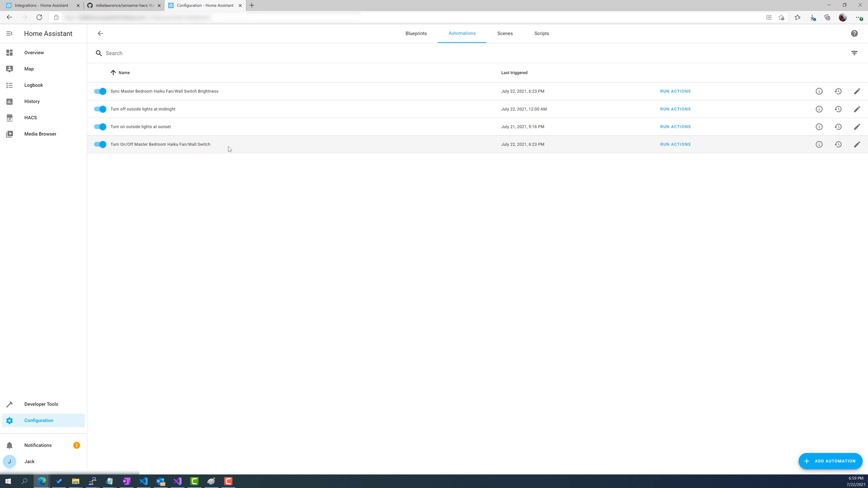
mouse_move(268, 90)
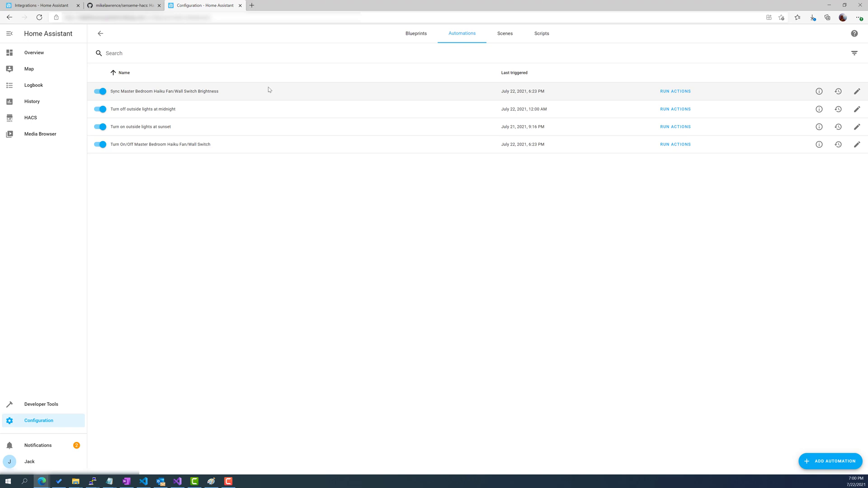
mouse_move(282, 89)
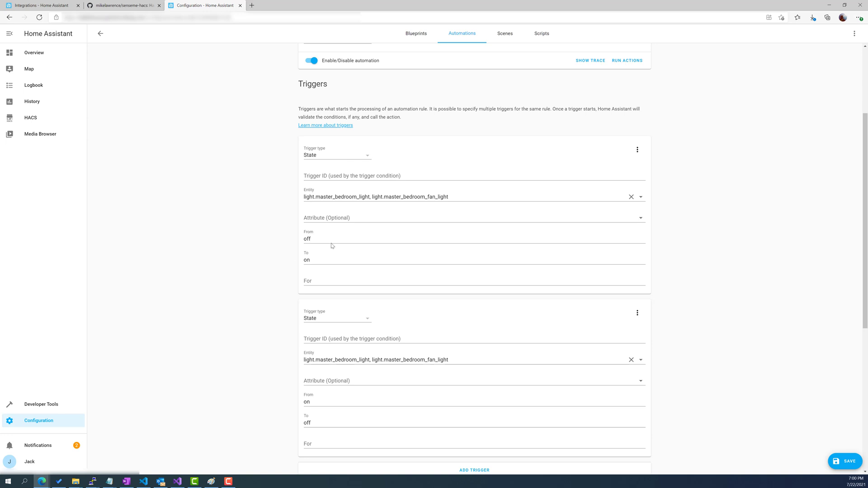
Review the on/off automation's two state triggers and templated light toggle action.
scroll(down, 3)
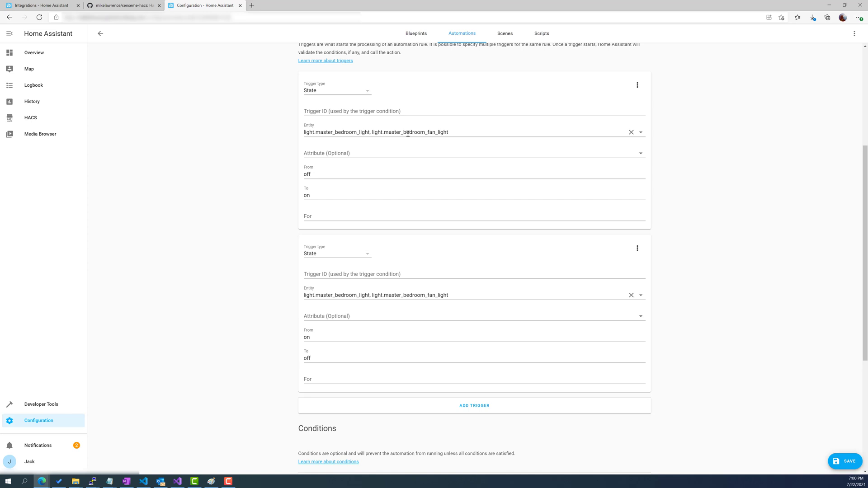
scroll(down, 3)
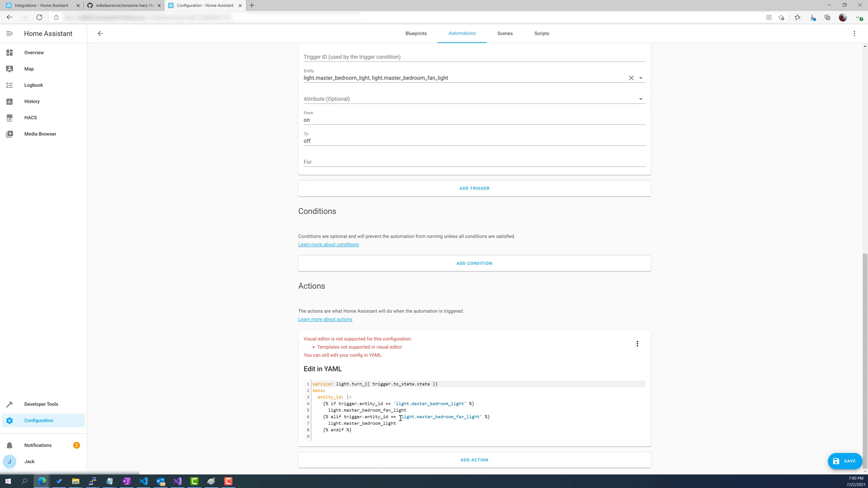
drag(312, 391, 354, 431)
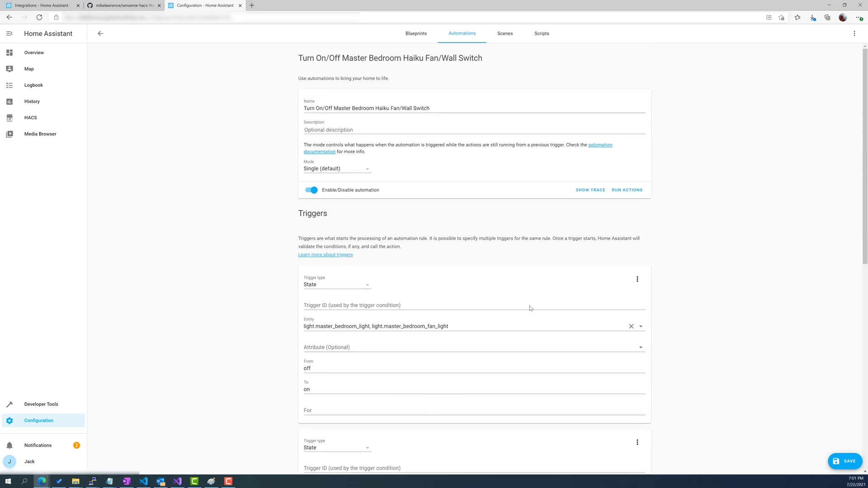
mouse_move(855, 36)
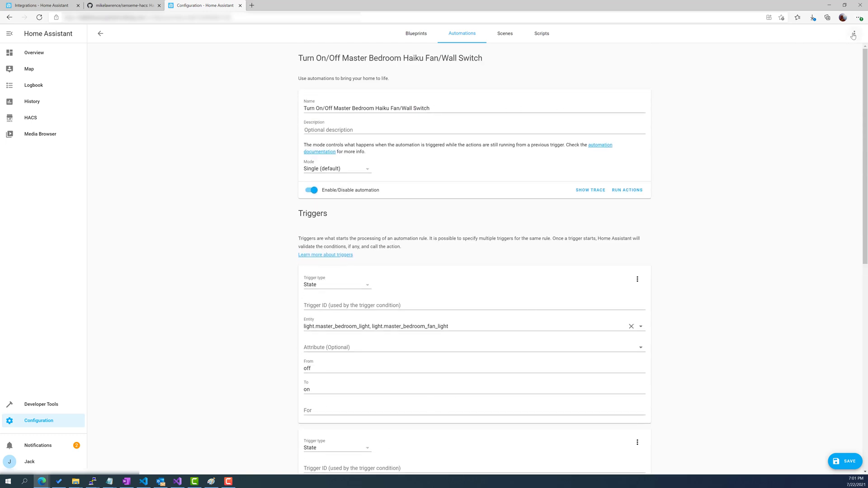
Show the on/off automation as YAML and start leaving, raising the unsaved-changes warning.
click(854, 34)
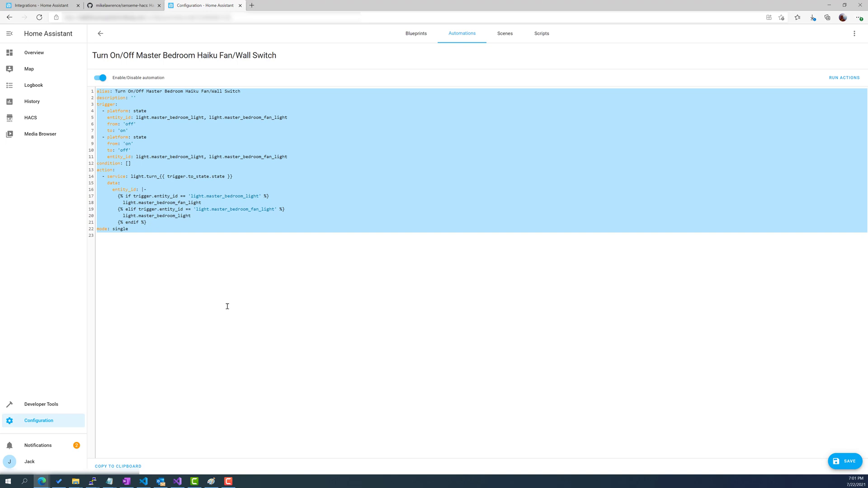
mouse_move(130, 91)
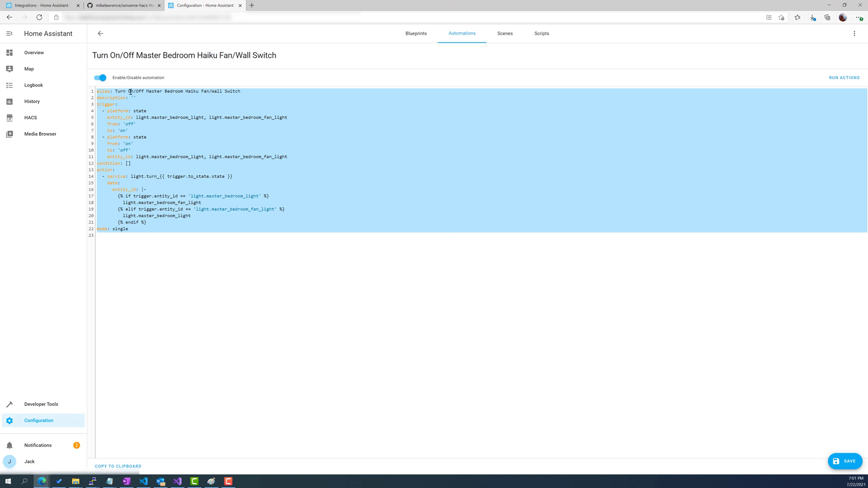
click(100, 34)
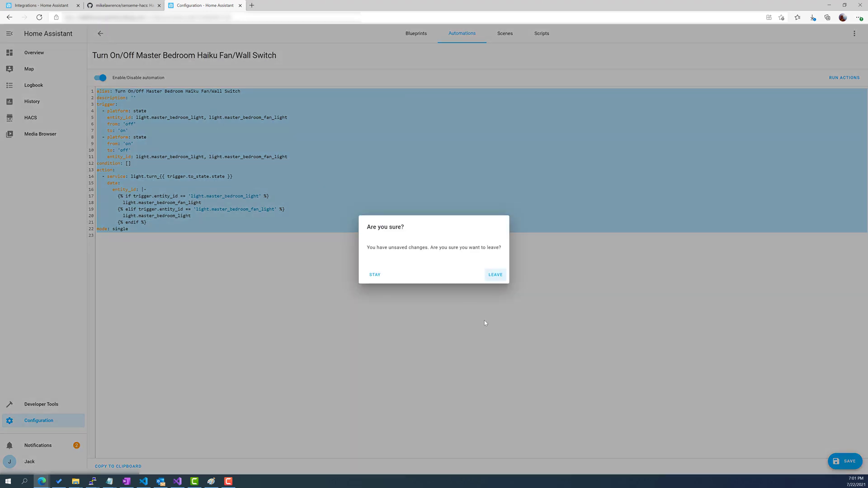
Leave without saving and review the brightness automation's two-second trigger and template condition.
click(494, 275)
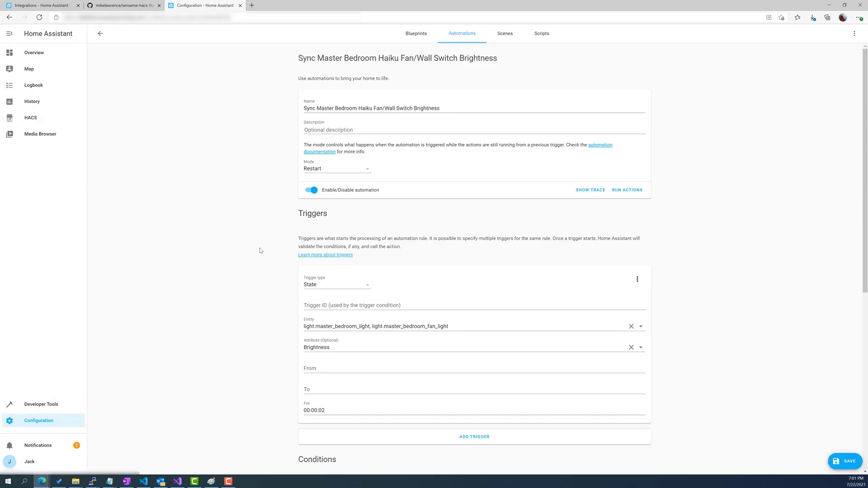
scroll(down, 3)
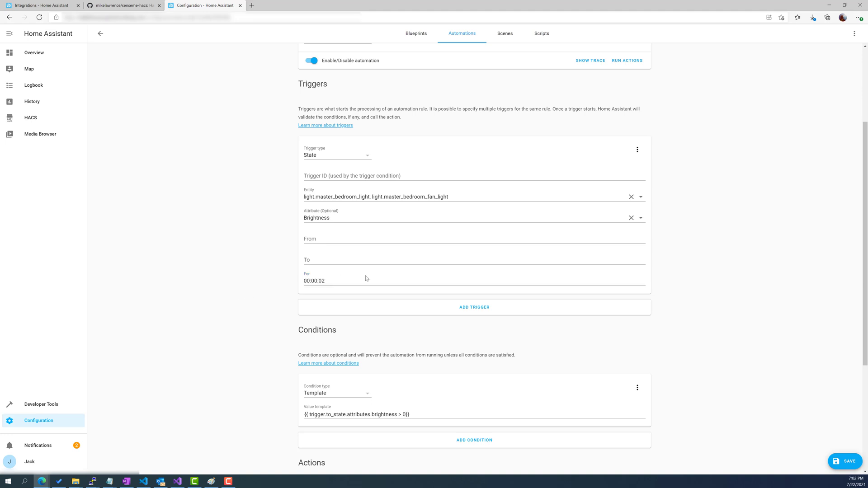
mouse_move(247, 293)
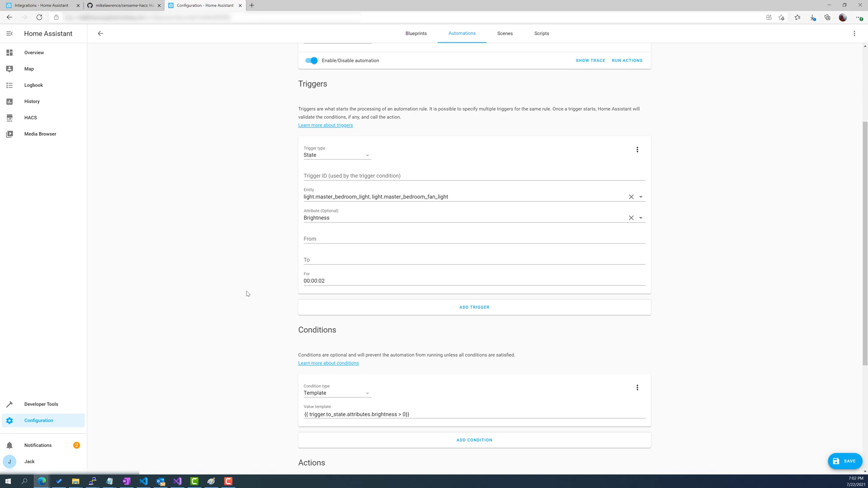
Review the brightness-above-zero '> 0' condition and templated brightness action in YAML.
scroll(down, 3)
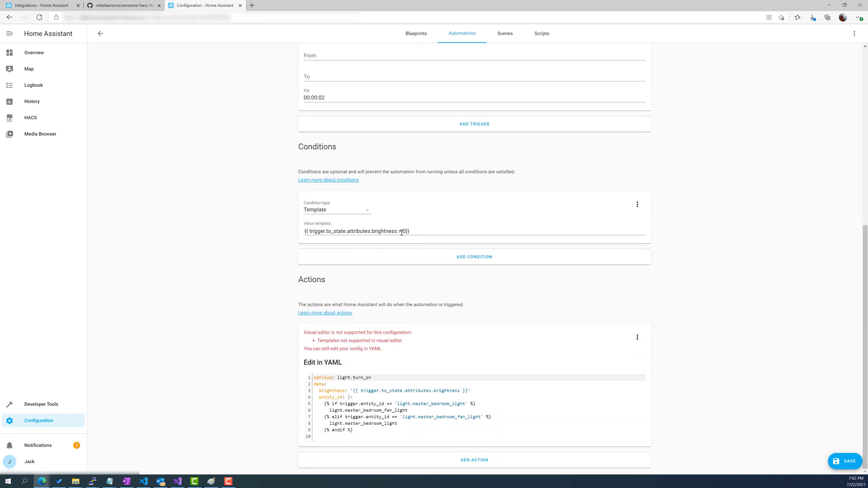
text(> 0)
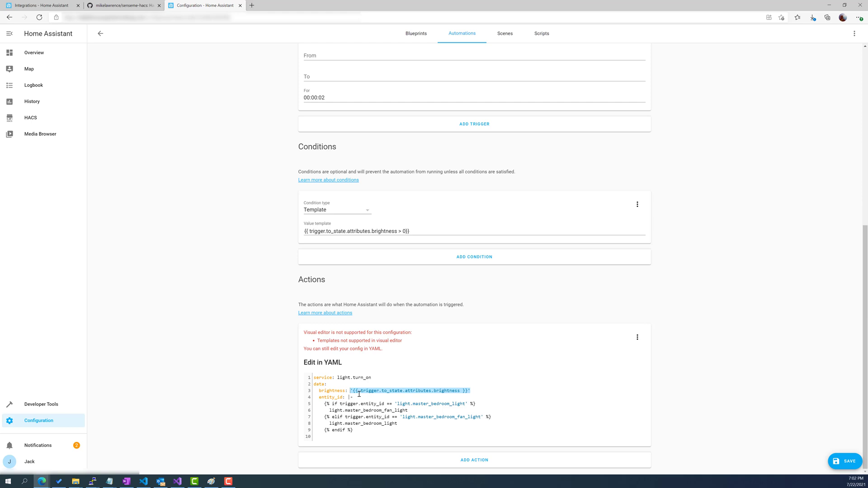
mouse_move(359, 393)
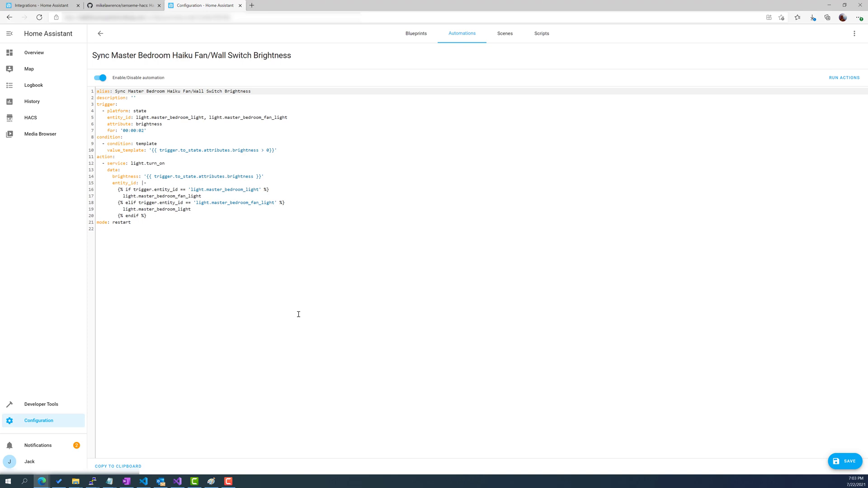
mouse_move(288, 308)
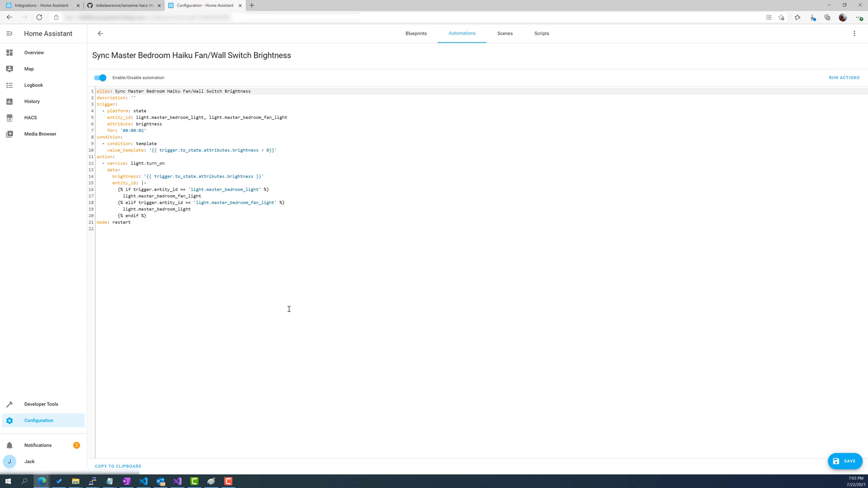